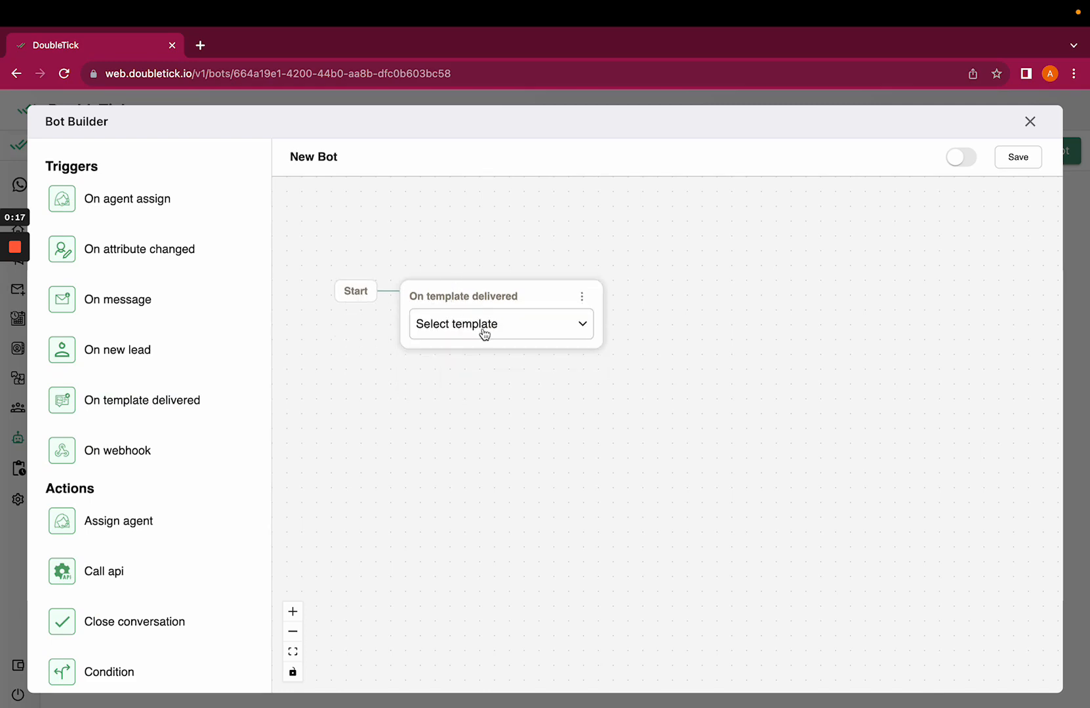
- Set the On template delivered trigger to the test18thjuly (en) template
click(501, 324)
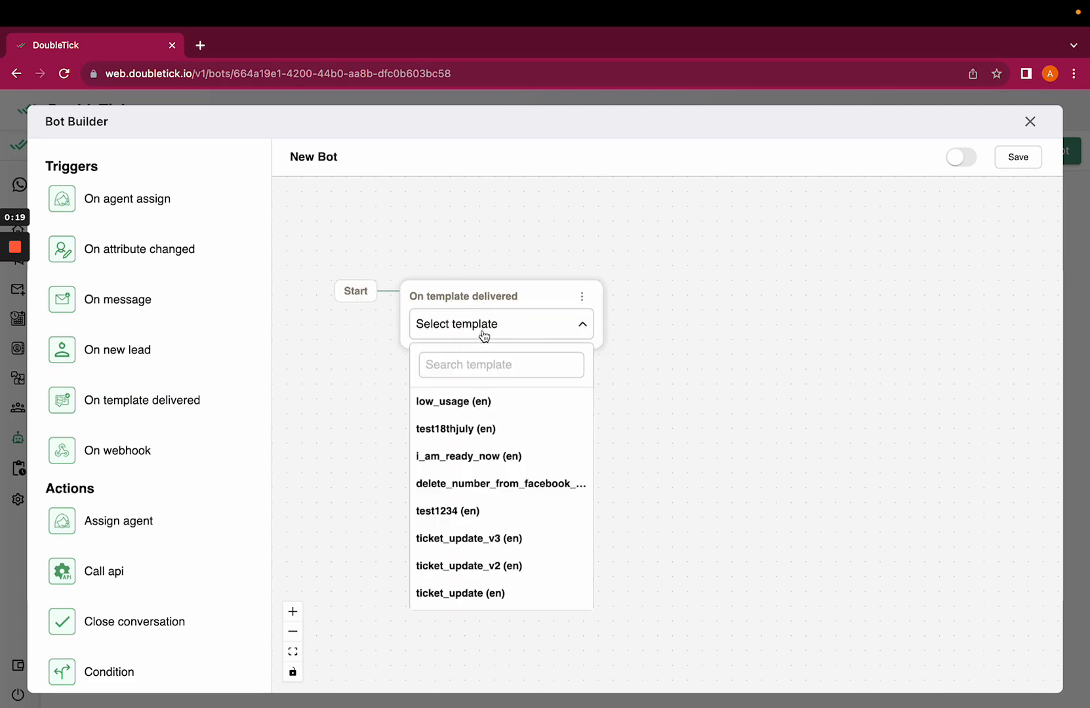
click(455, 429)
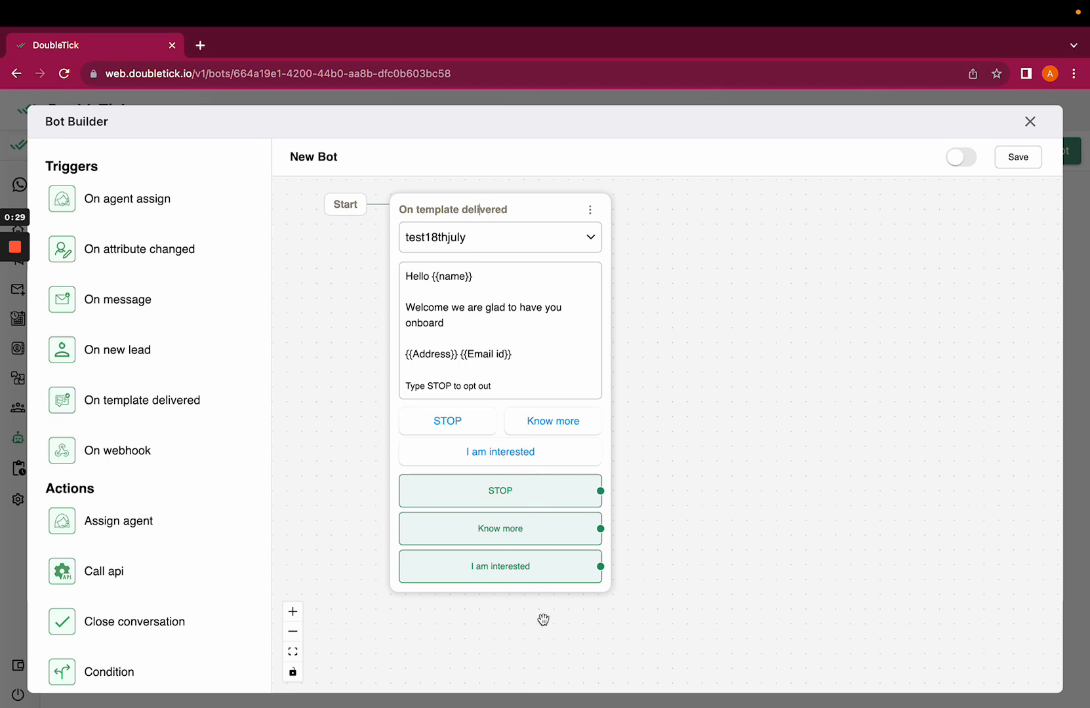
mouse_move(623, 621)
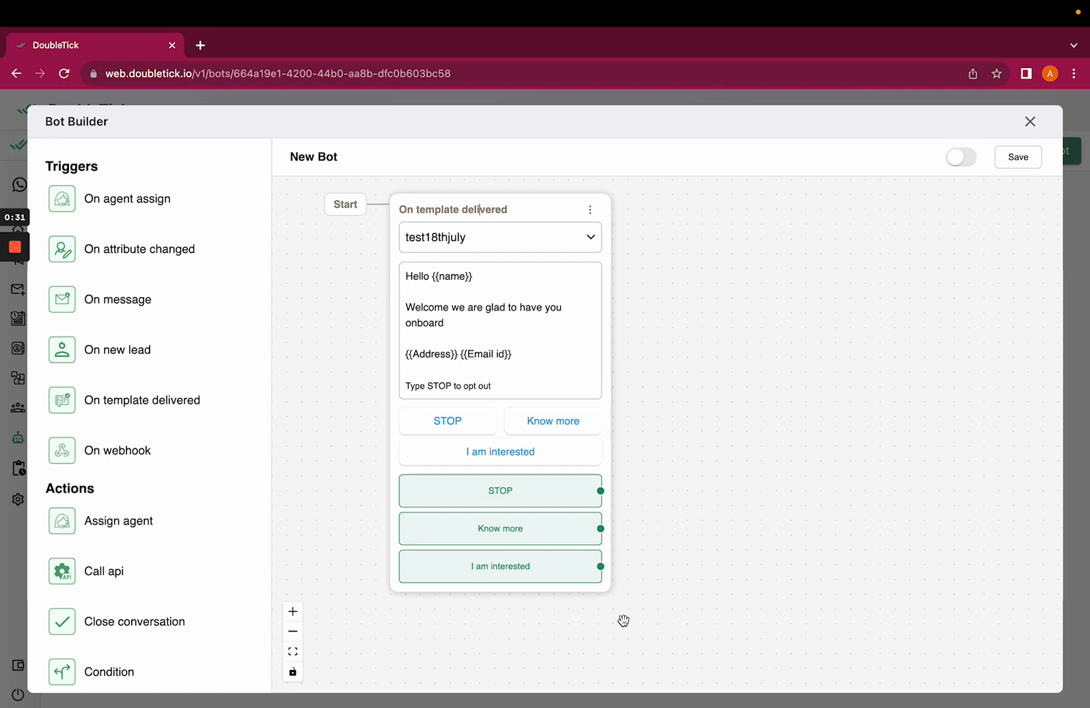
mouse_move(608, 539)
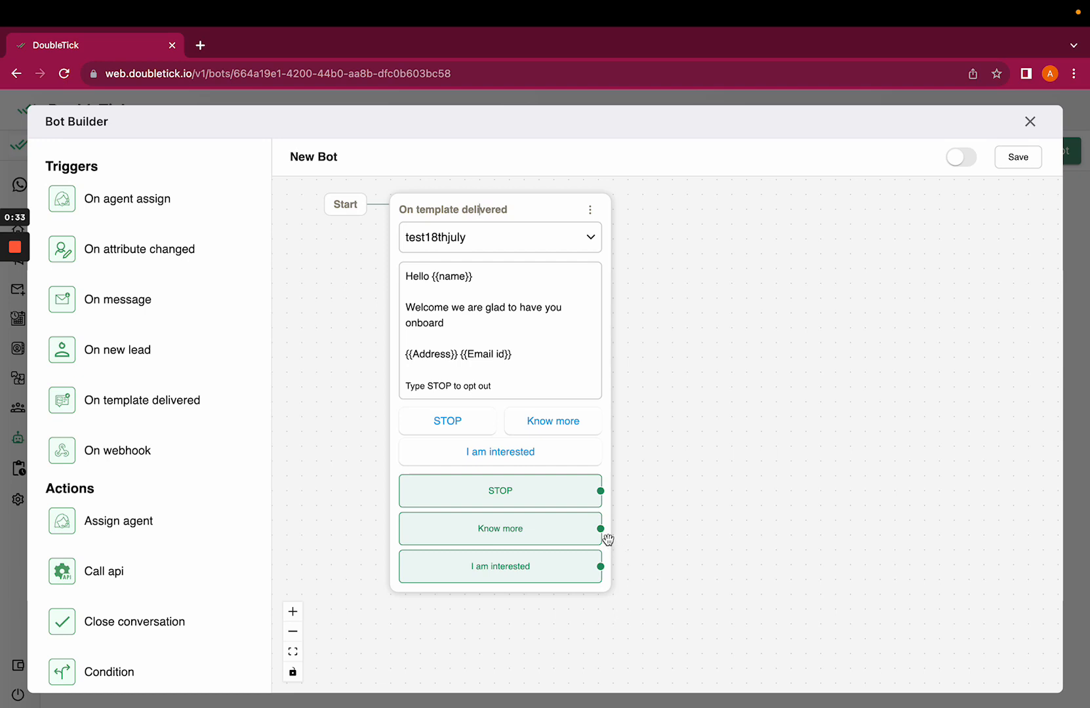
mouse_move(560, 545)
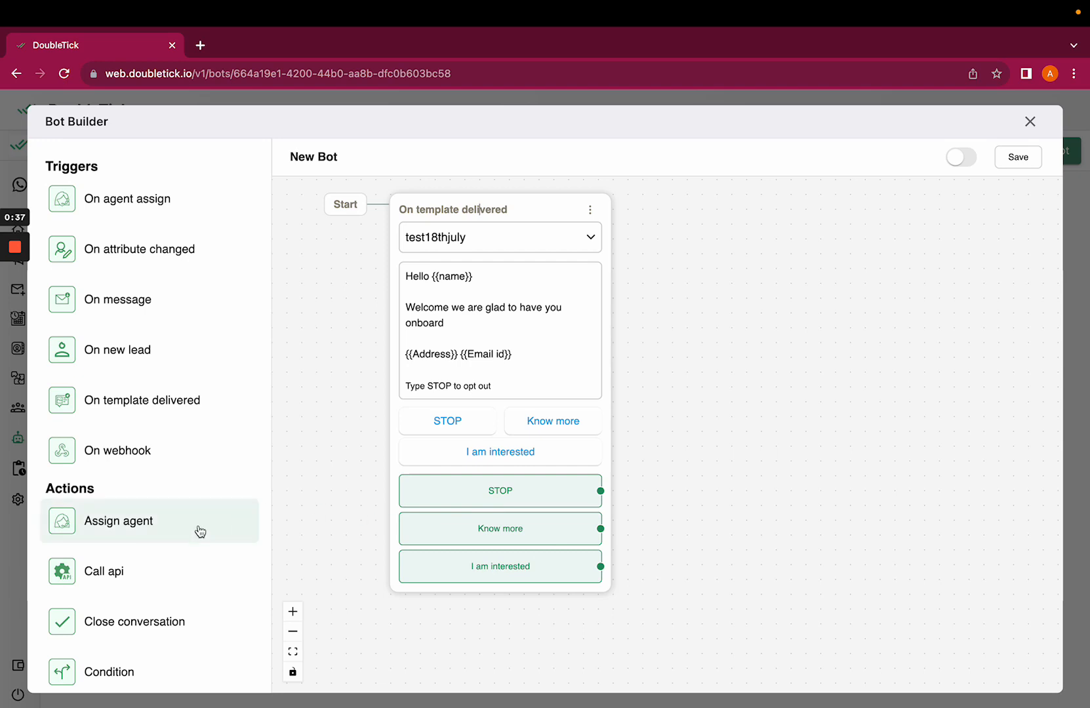
- Wire the Know more reply to a Send message step reading "thank you for your confirmation"
scroll(down, 3)
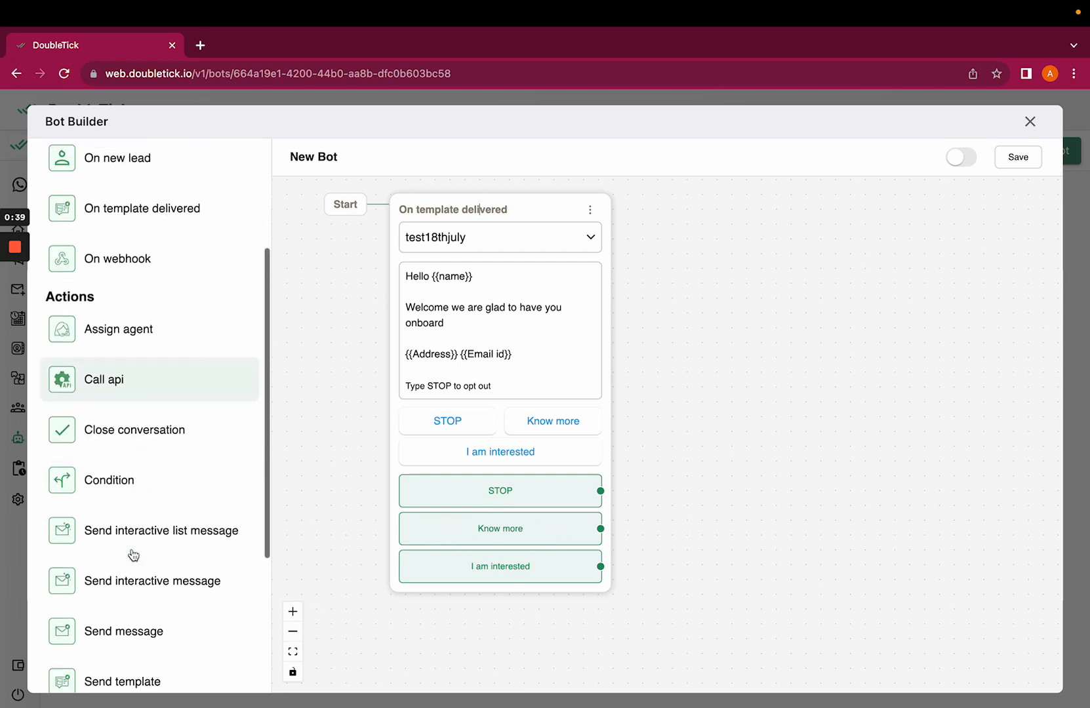
scroll(down, 3)
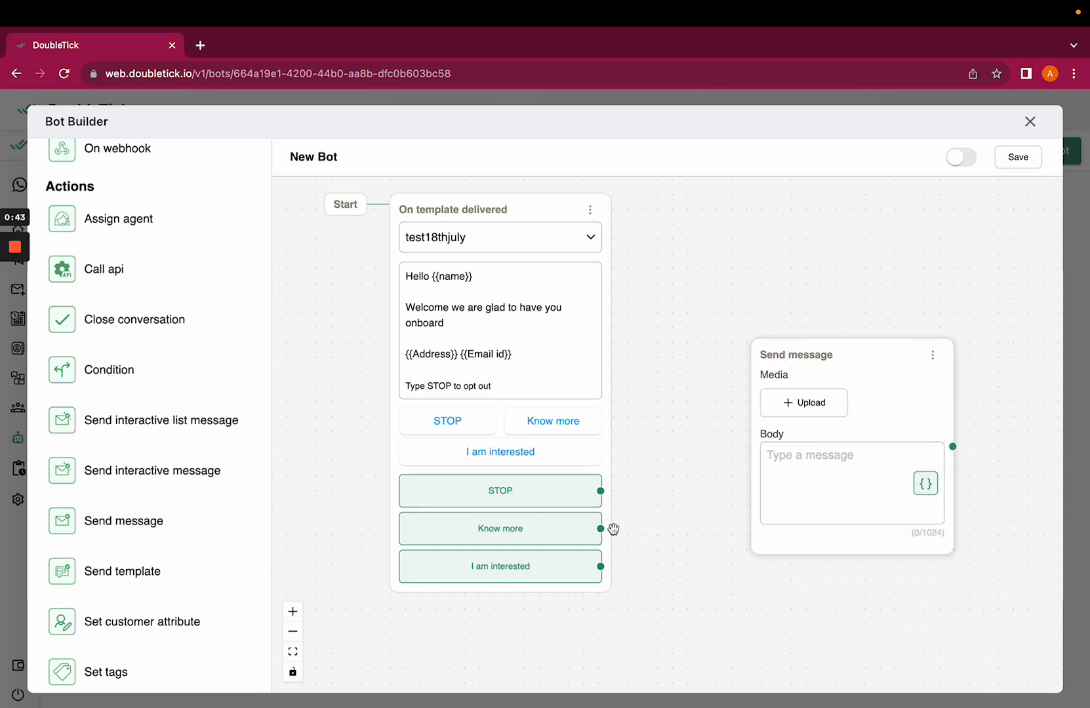
drag(614, 529, 810, 473)
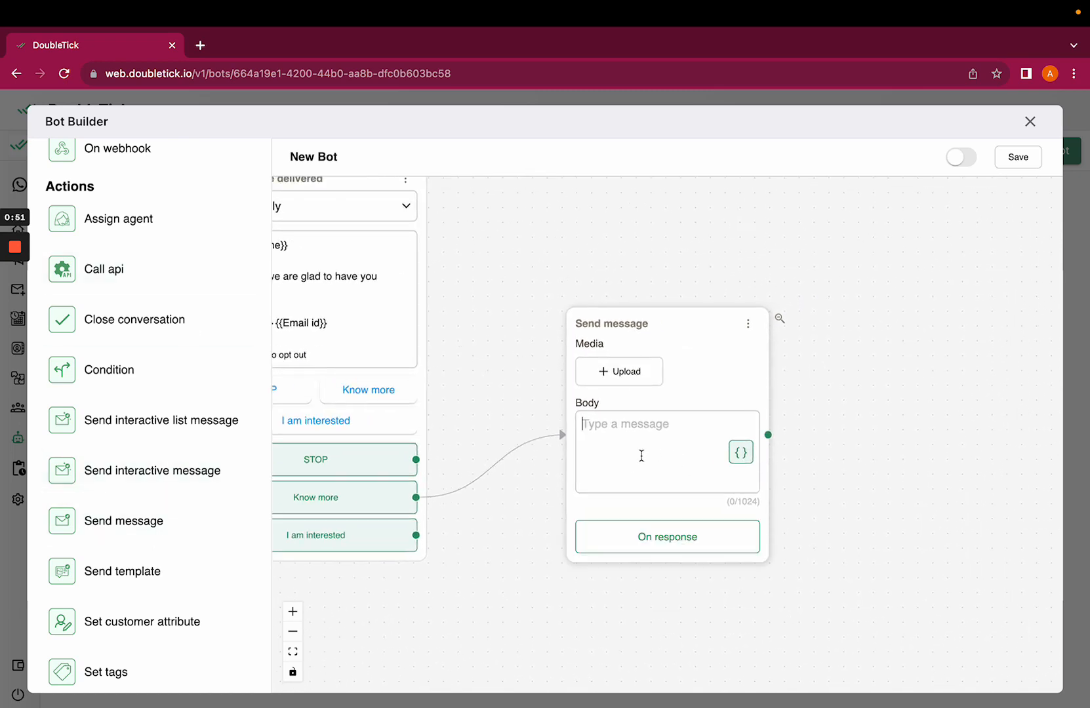
text(thank you)
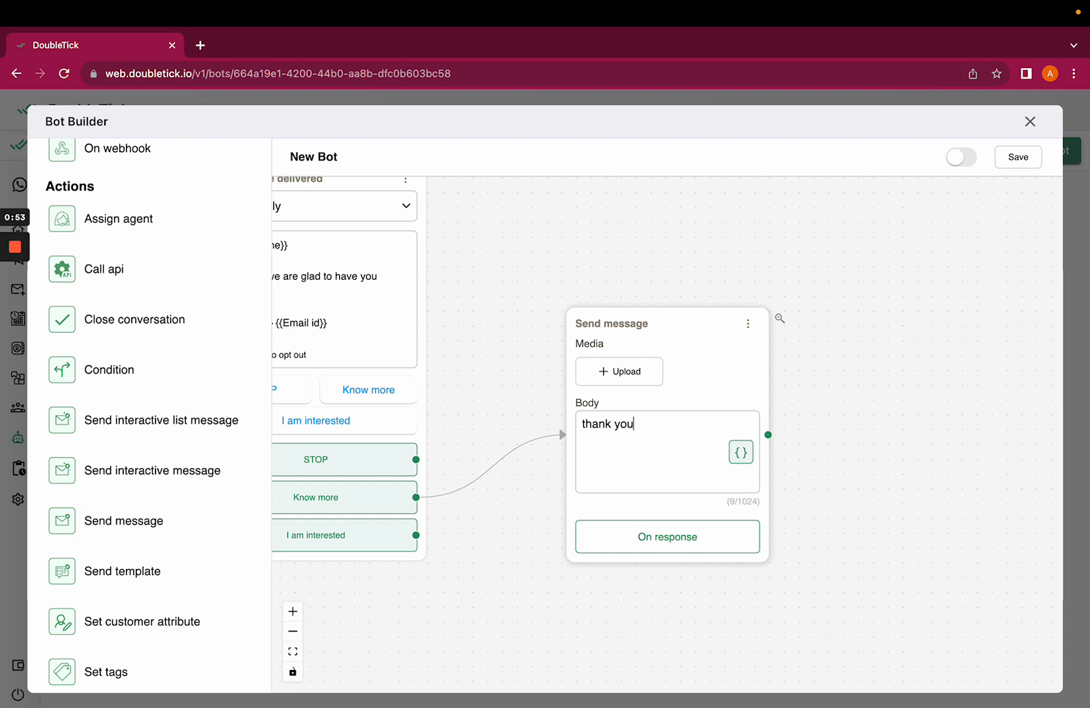
text(for your)
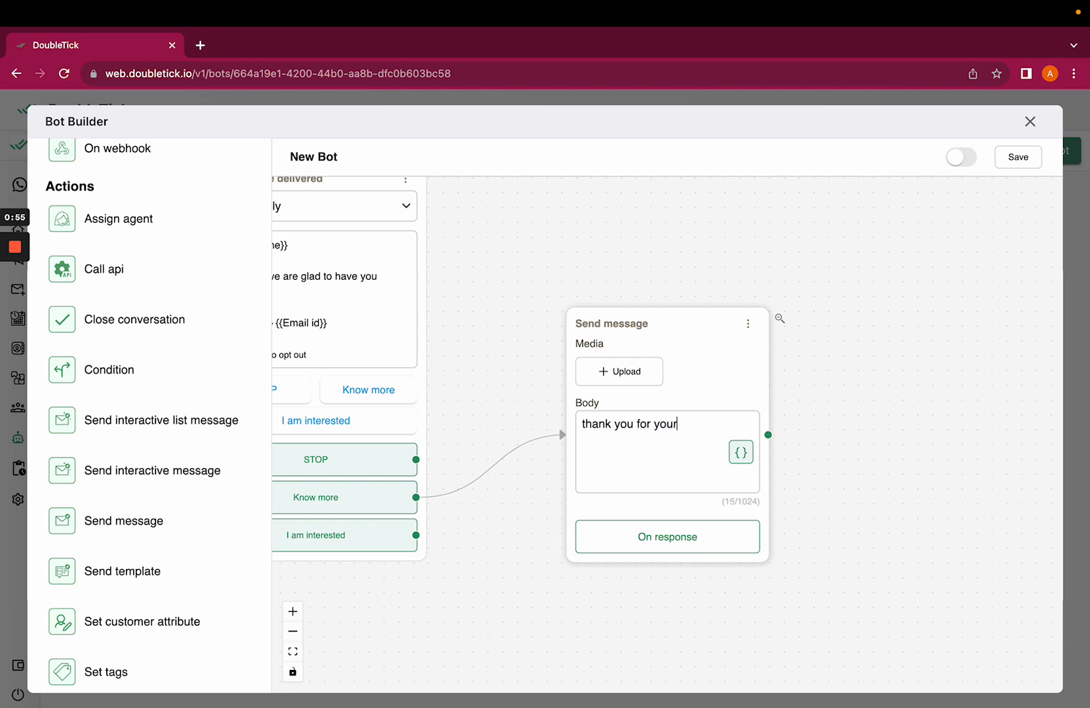
text(confirmation)
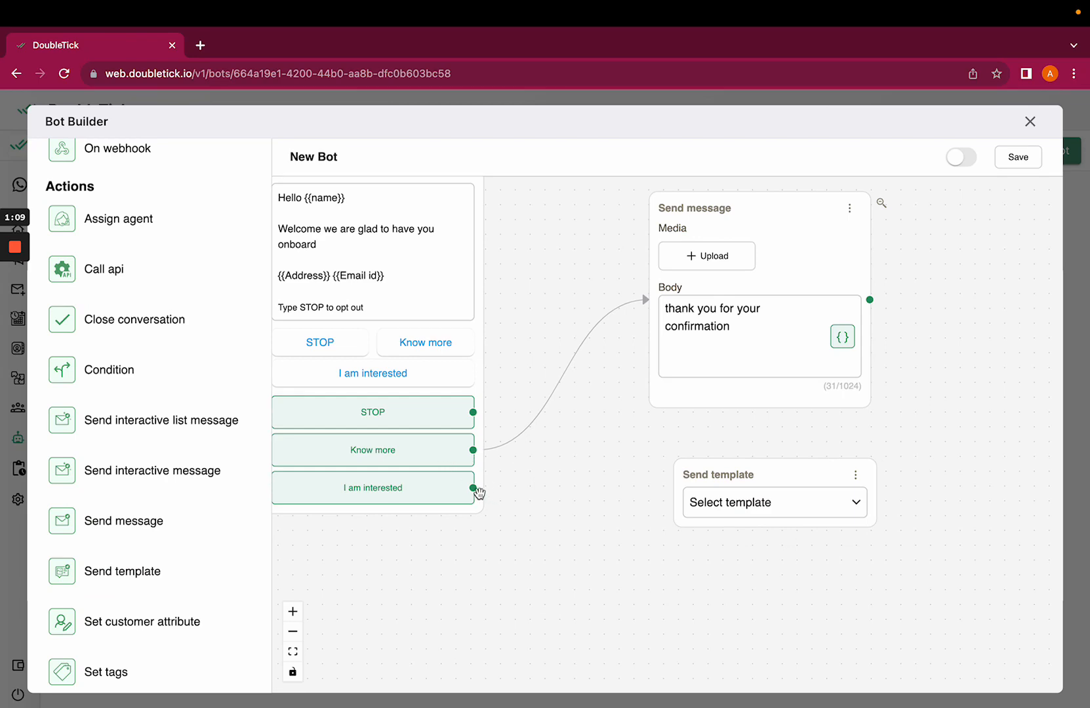
- Wire I am interested to the low_usage template step and insert the company_name variable
click(772, 502)
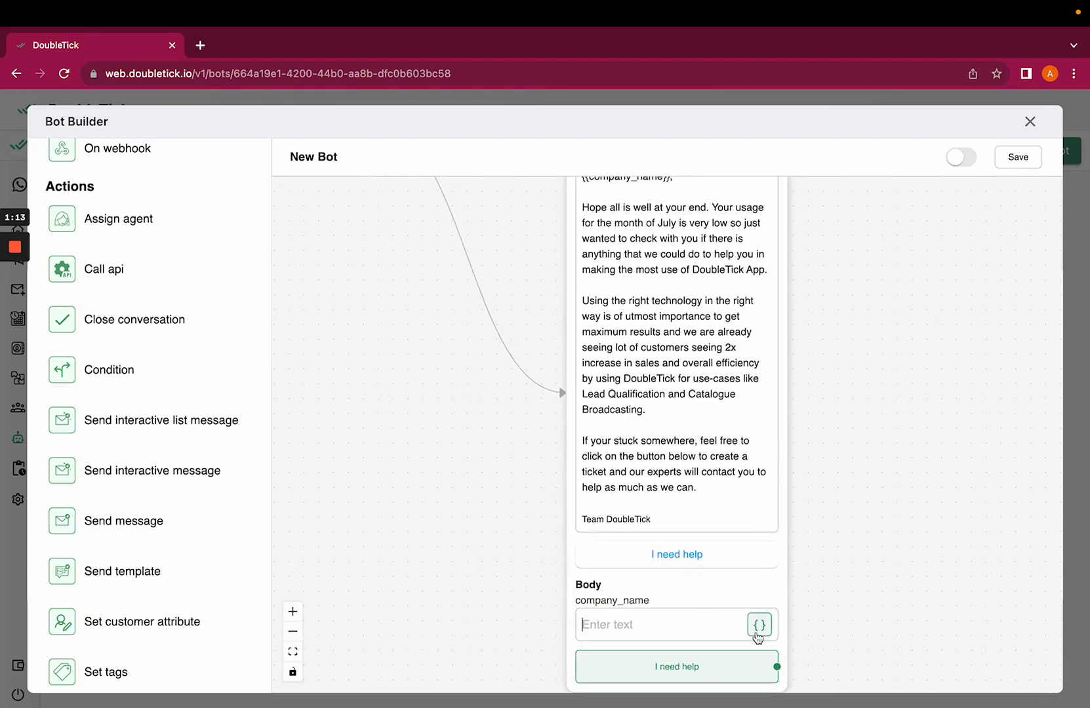
click(759, 624)
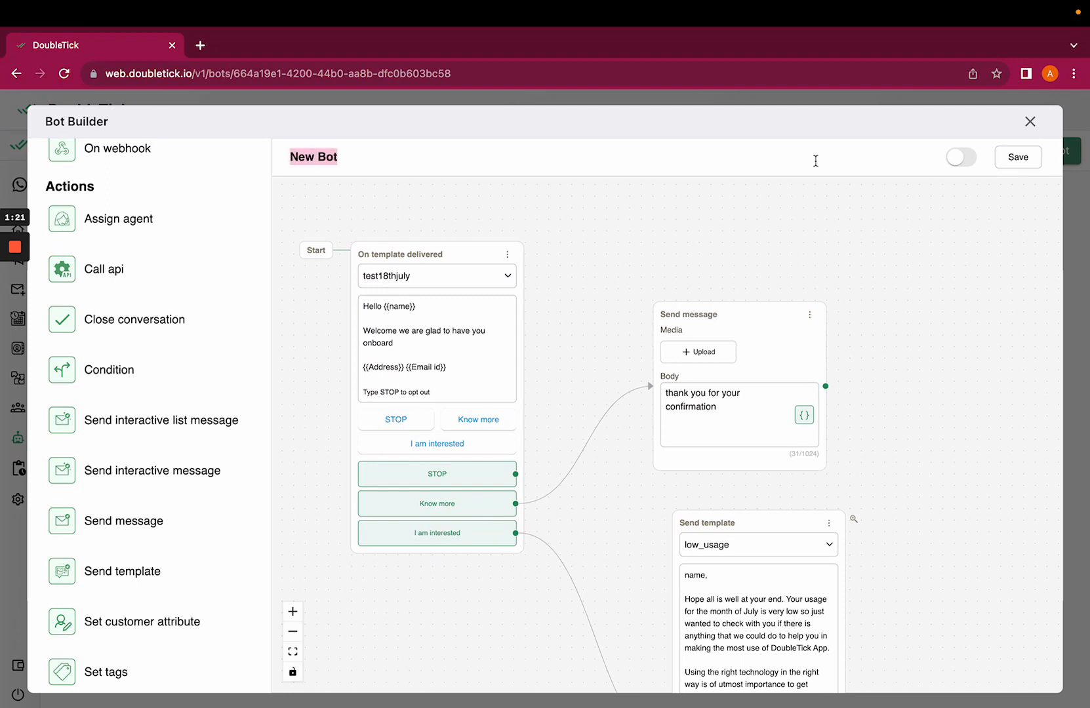
- Activate the bot, name it 'amoolya test', save it and close the builder
click(960, 157)
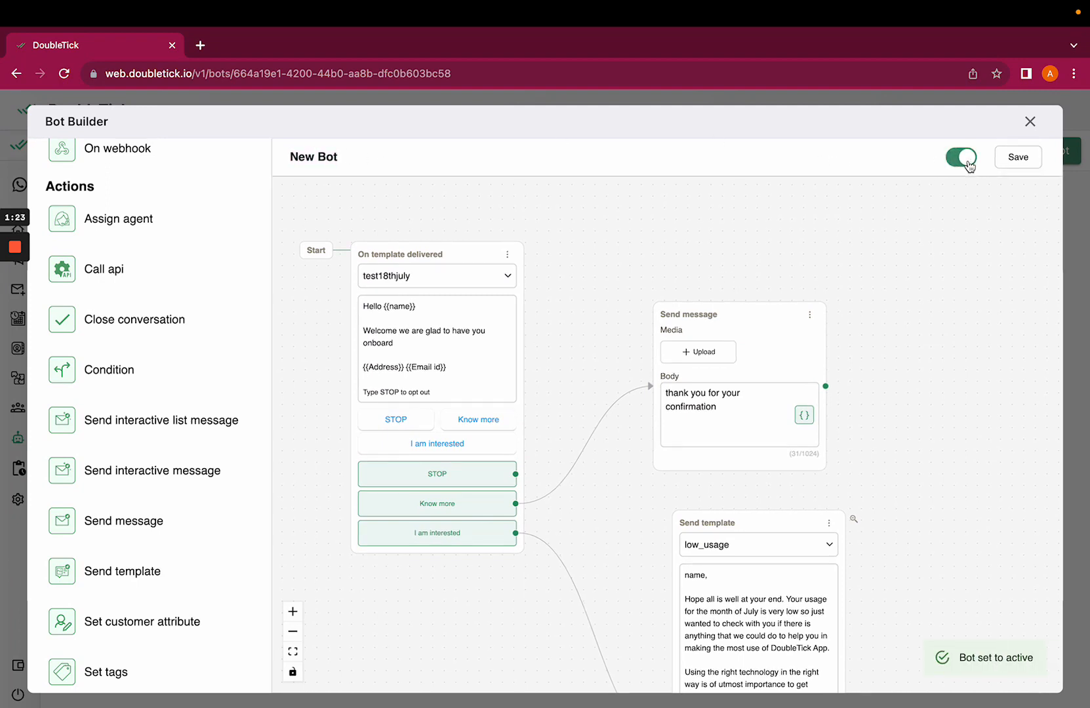
click(1017, 156)
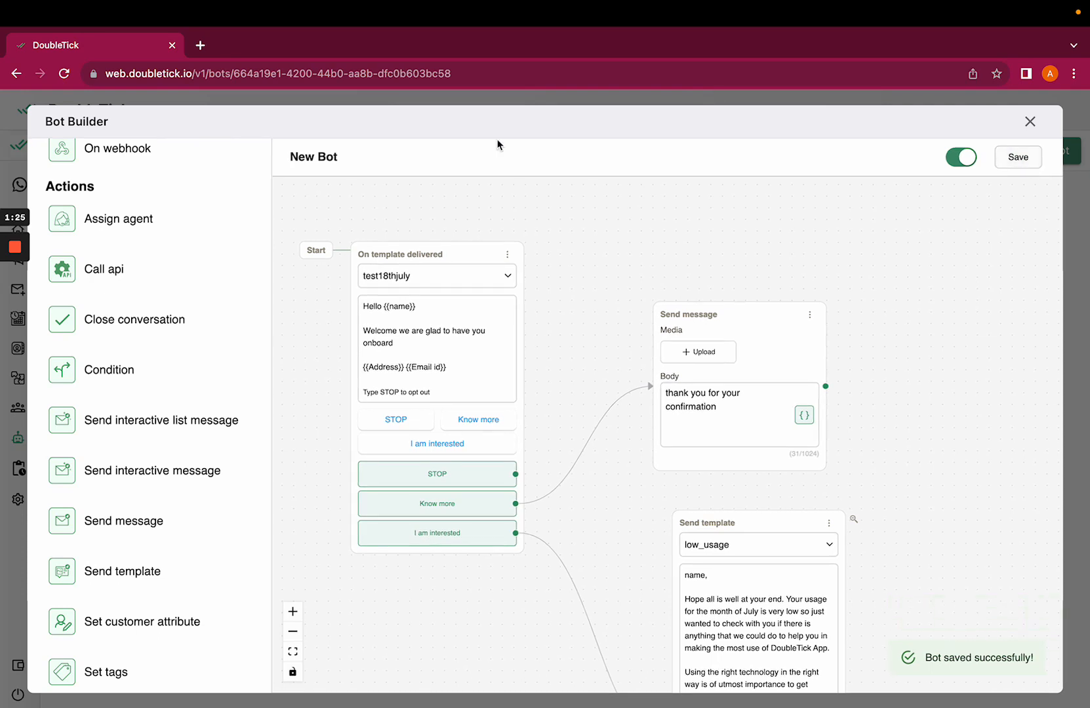
text(a)
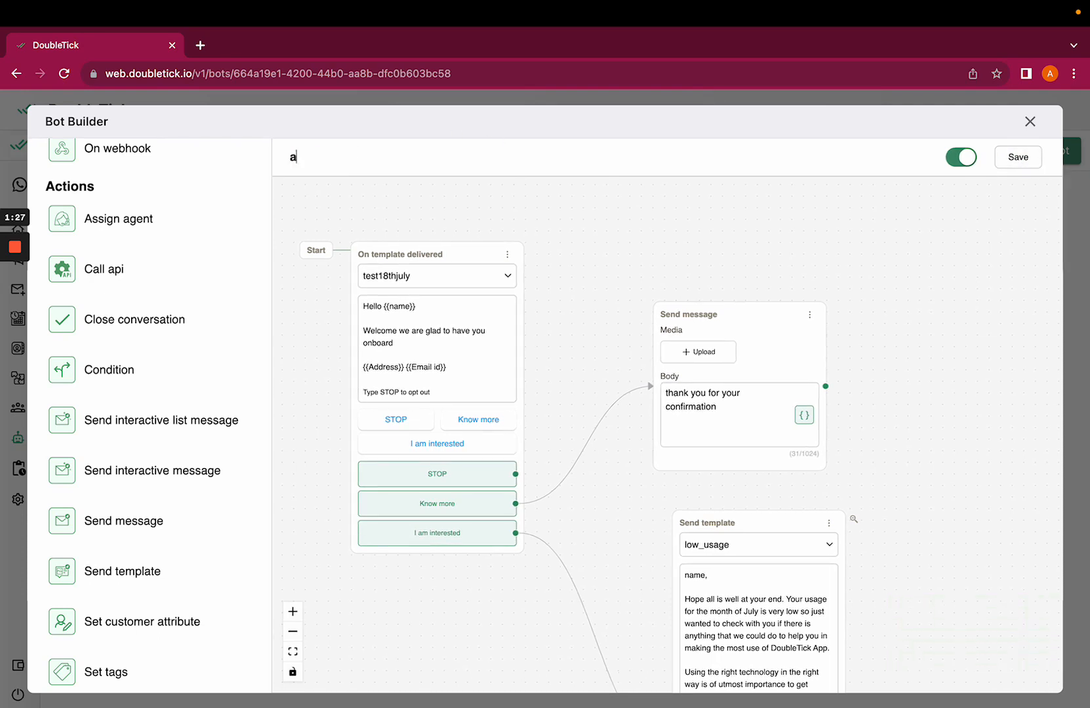
text(moolya test)
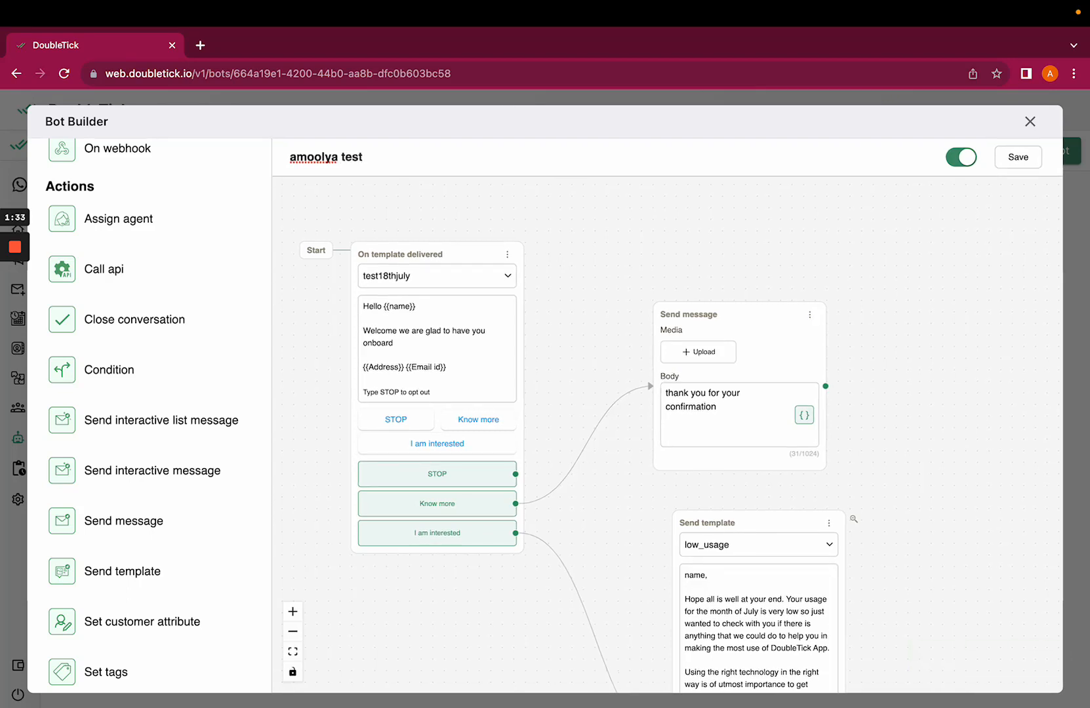
click(1017, 157)
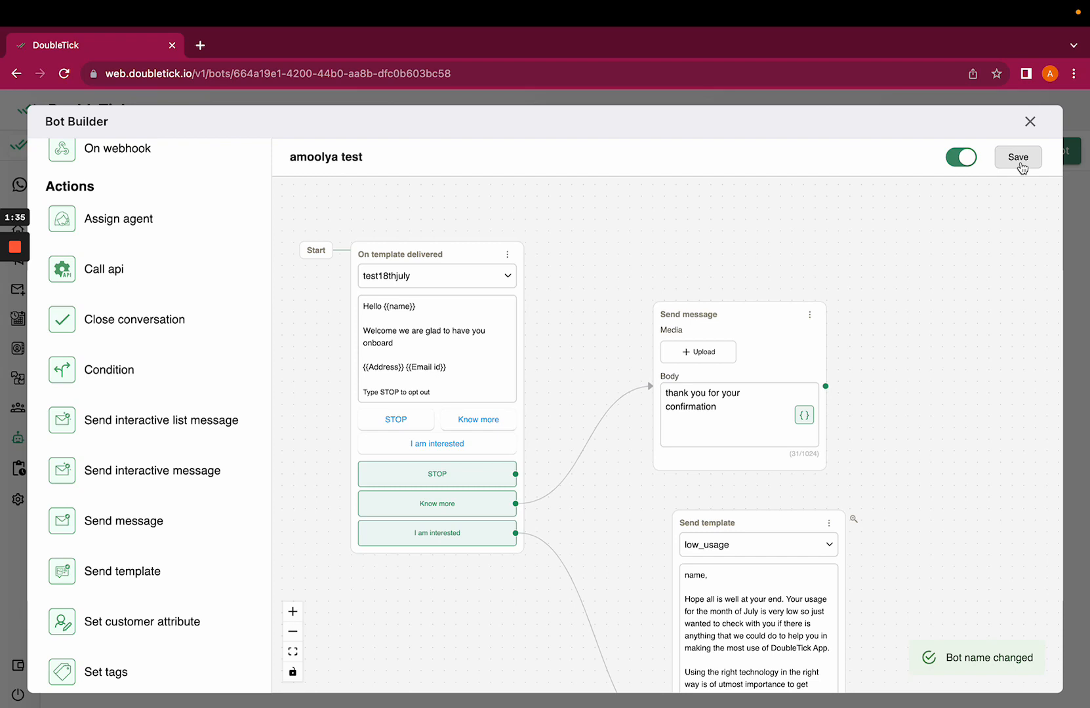
click(1016, 156)
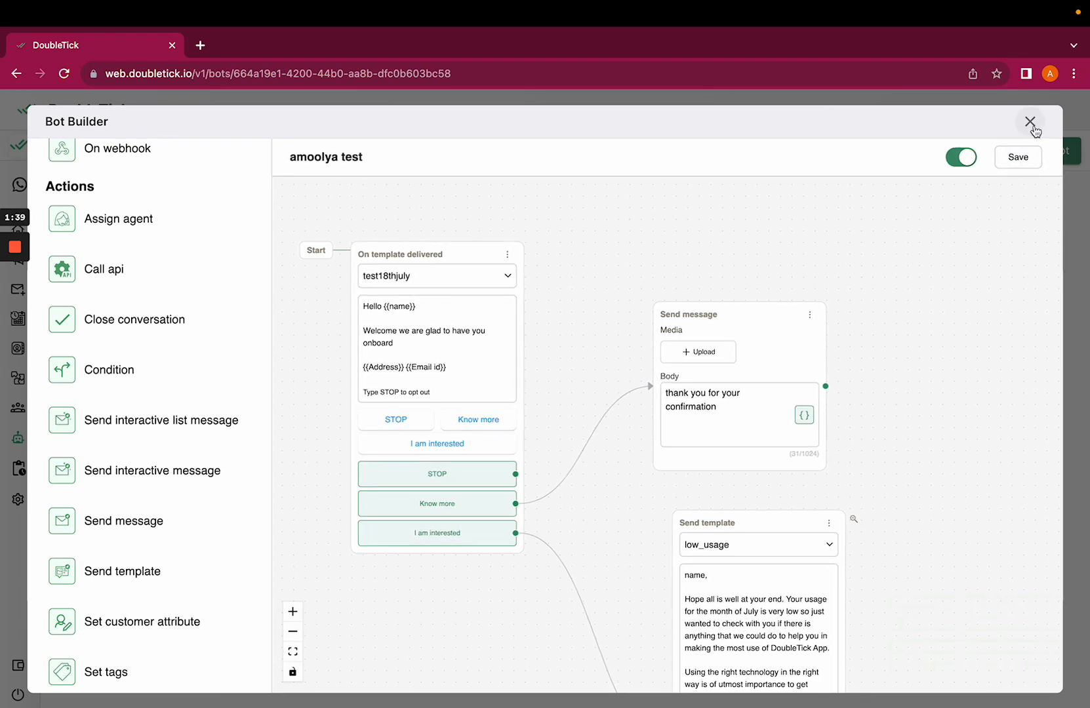
click(1030, 122)
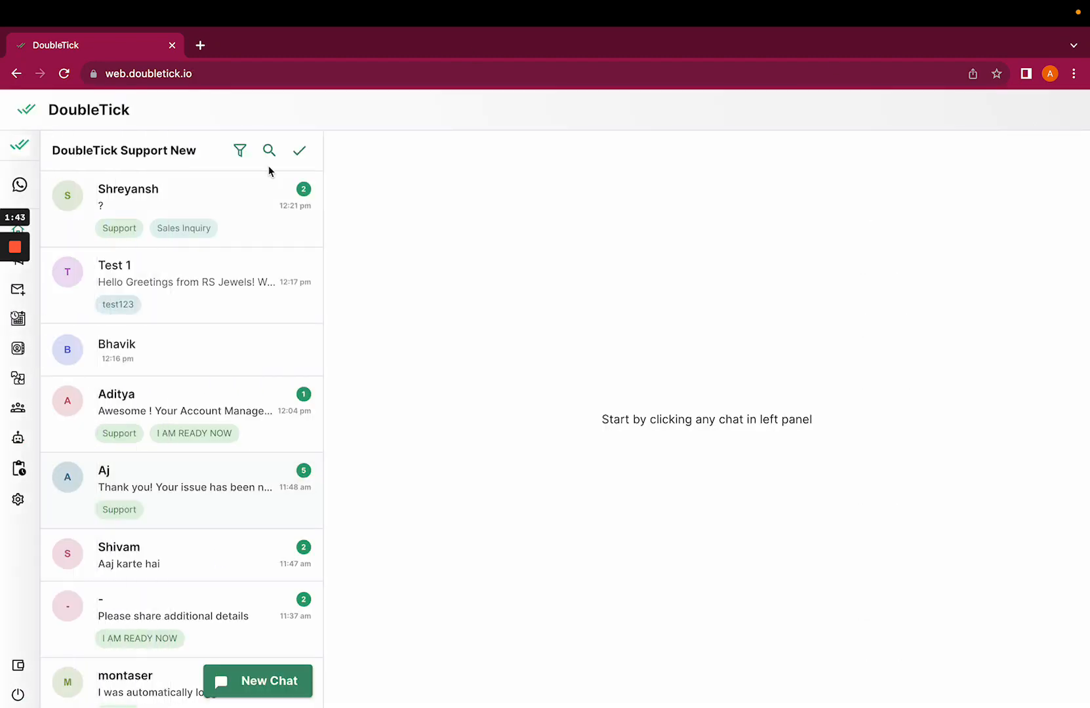
- In the Test 1 chat, choose the test18thjuly template to send
click(181, 274)
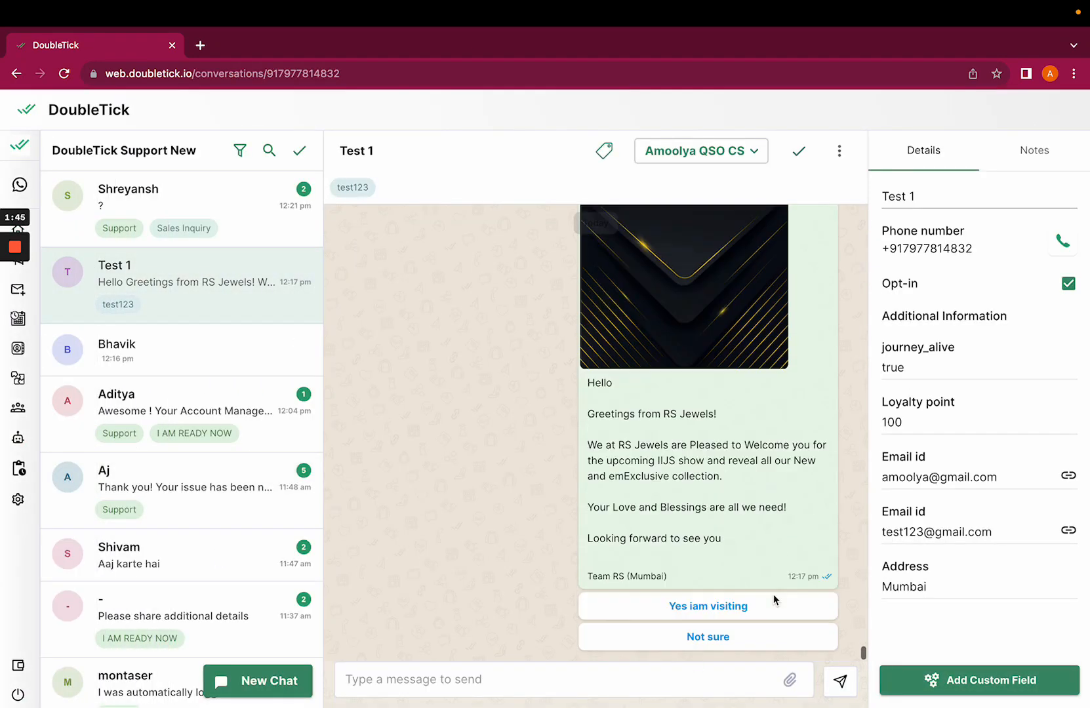
click(790, 679)
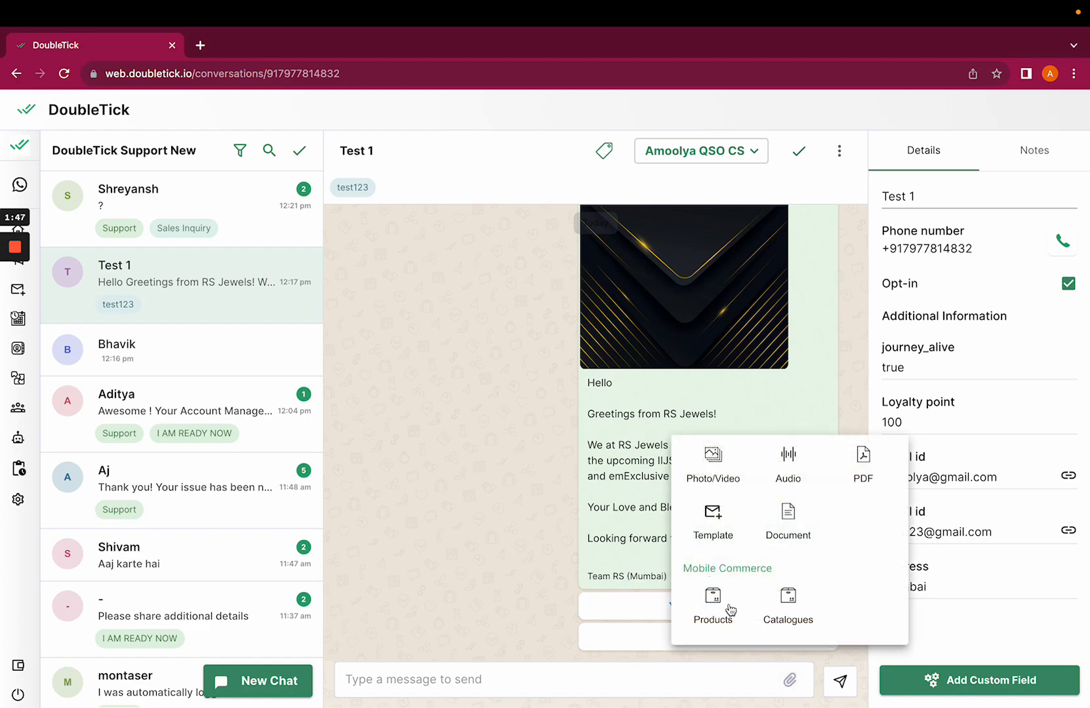
click(712, 521)
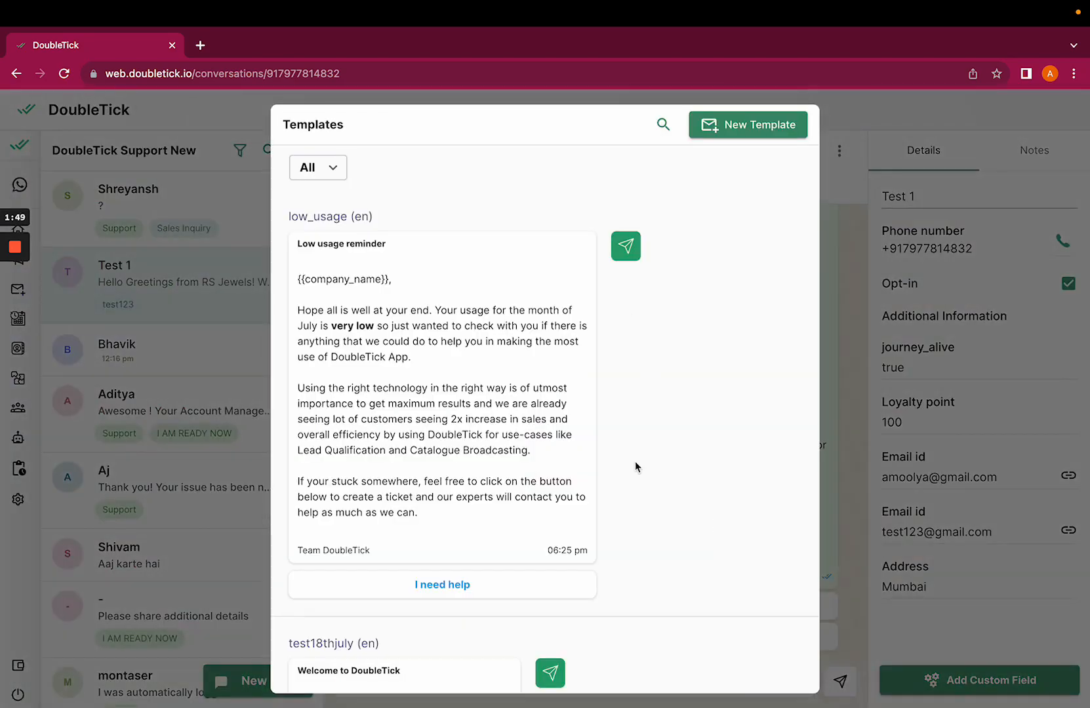
click(549, 672)
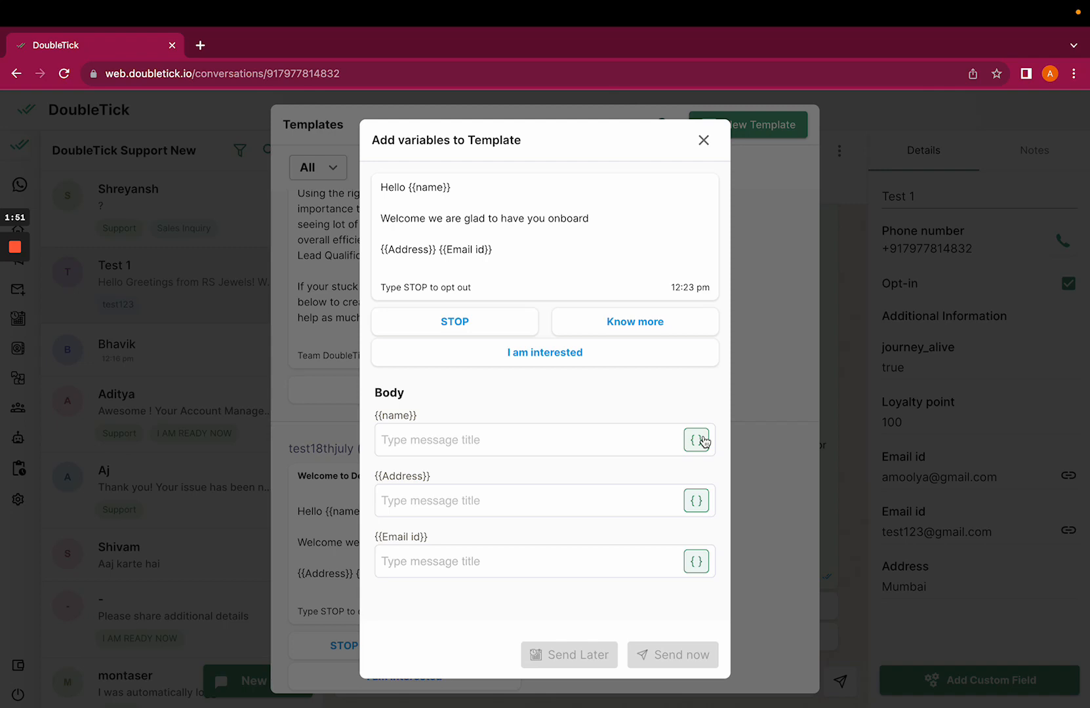
- Map the Name and Address variables to contact attributes and send the template now
click(696, 439)
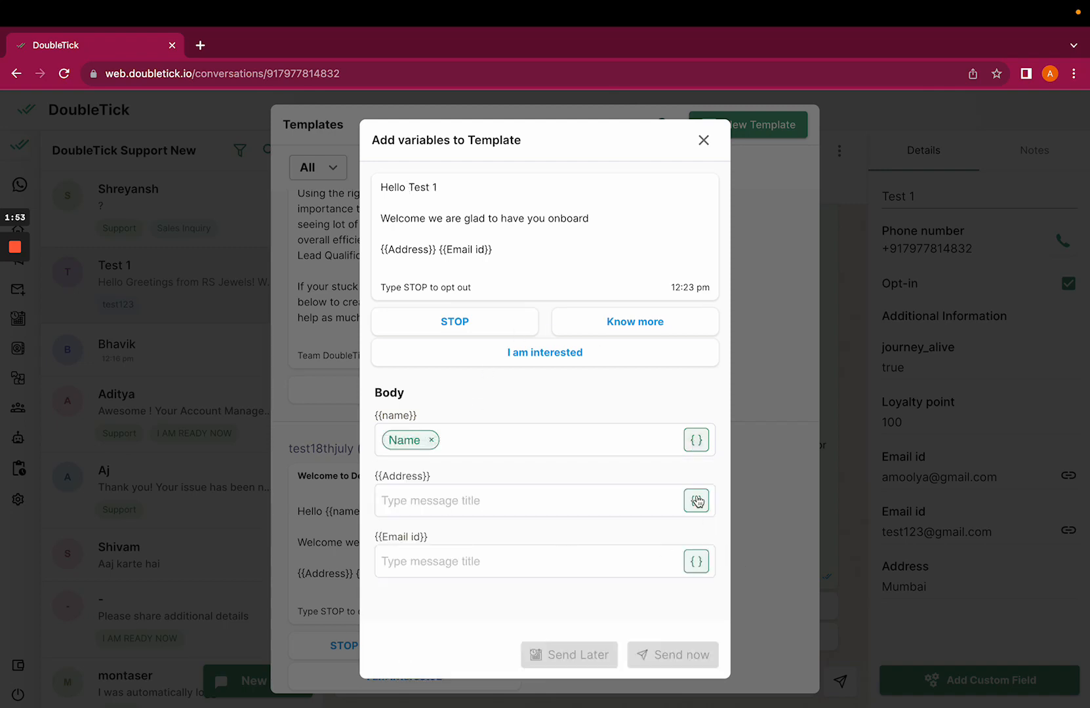
click(697, 501)
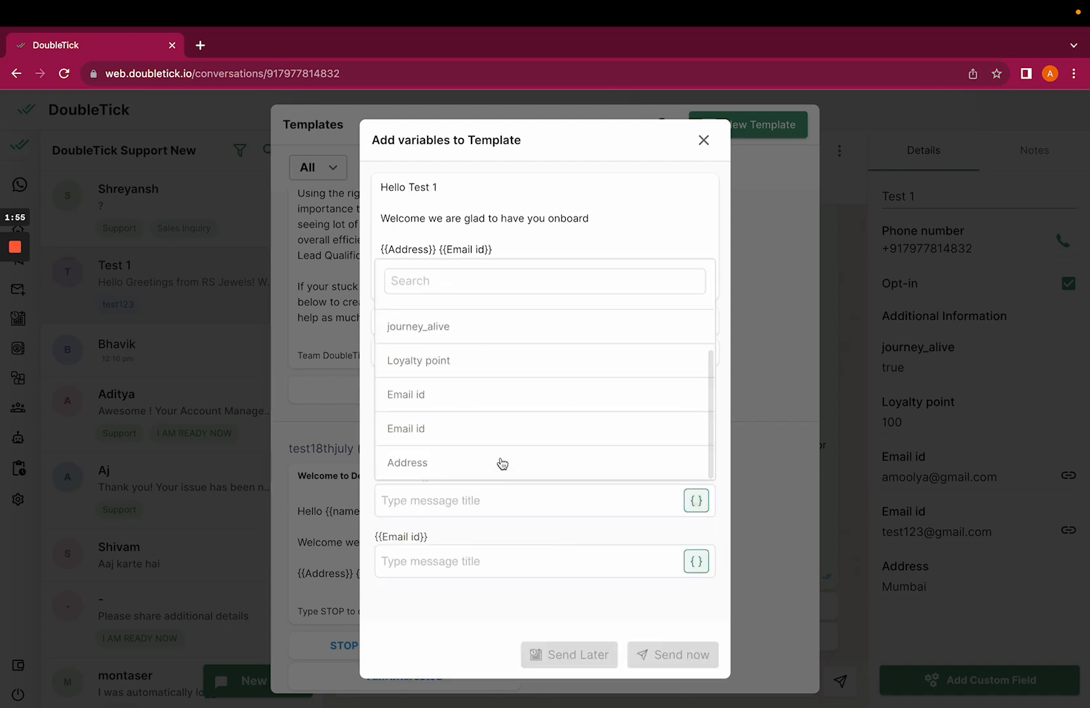
click(406, 461)
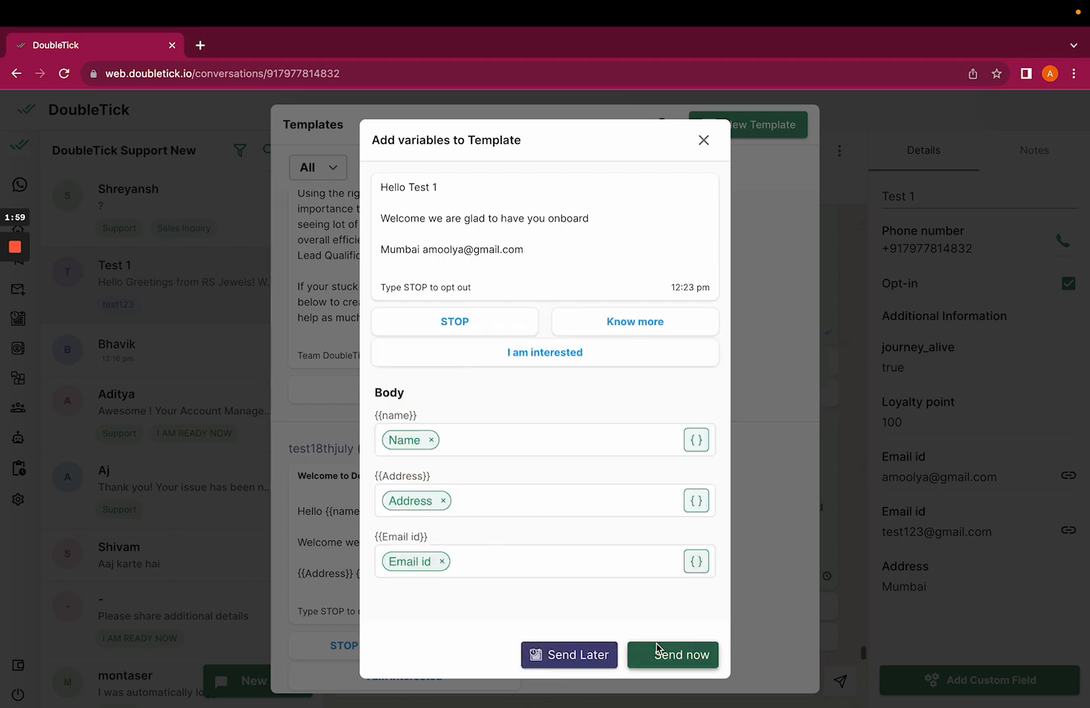
click(682, 654)
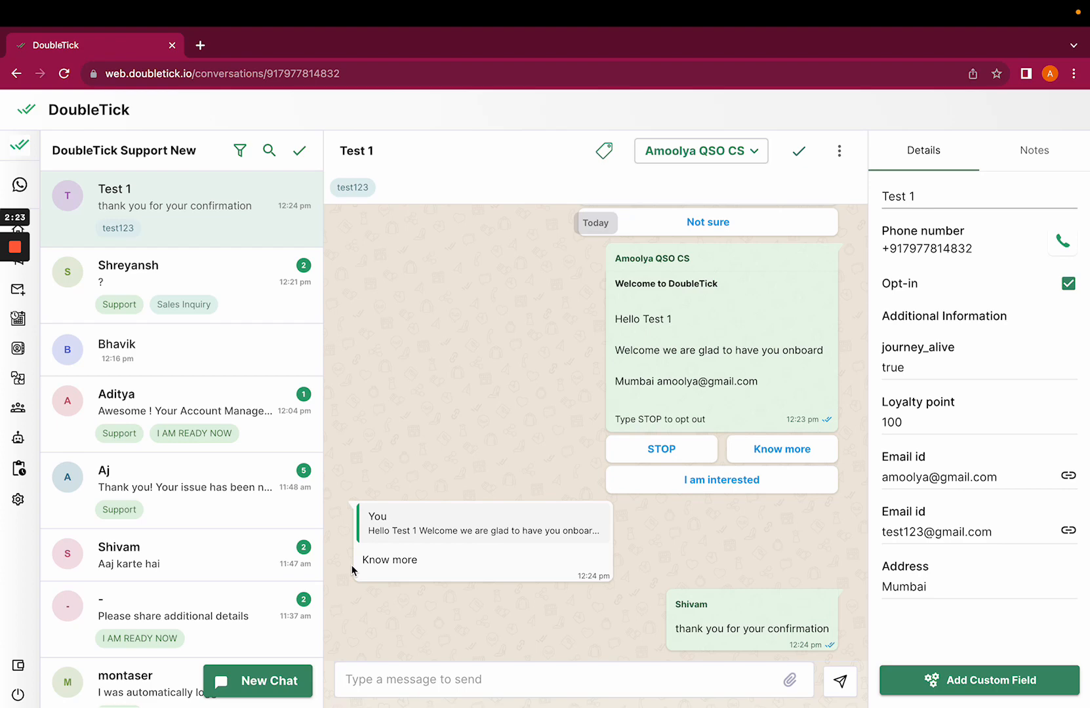
mouse_move(865, 650)
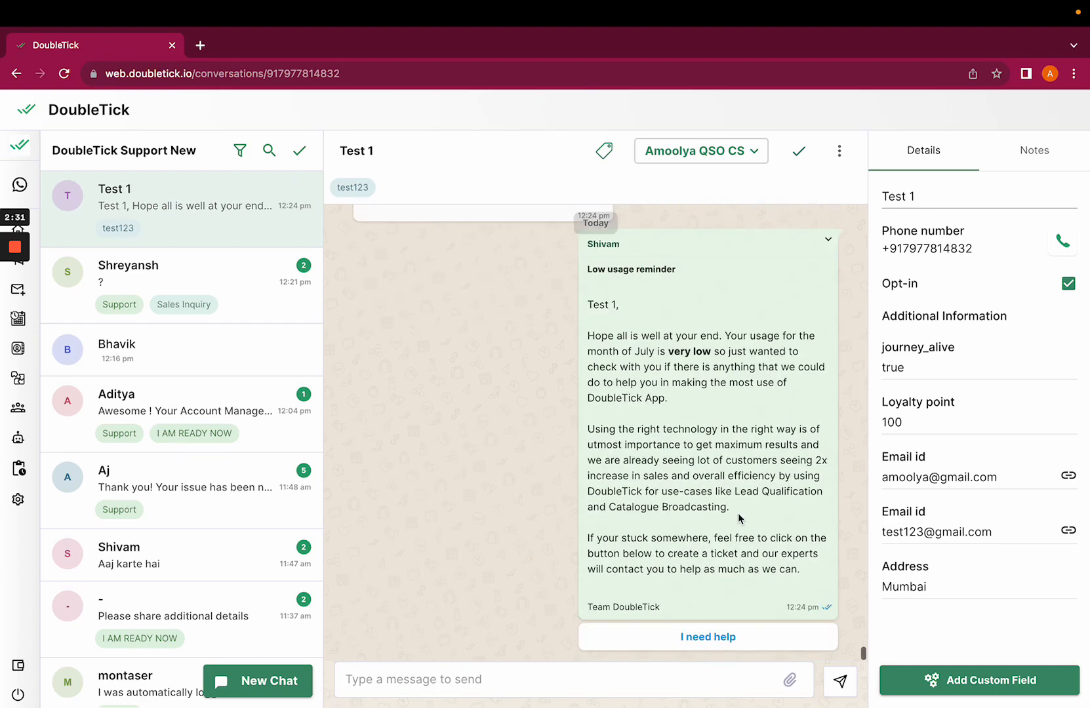
mouse_move(717, 445)
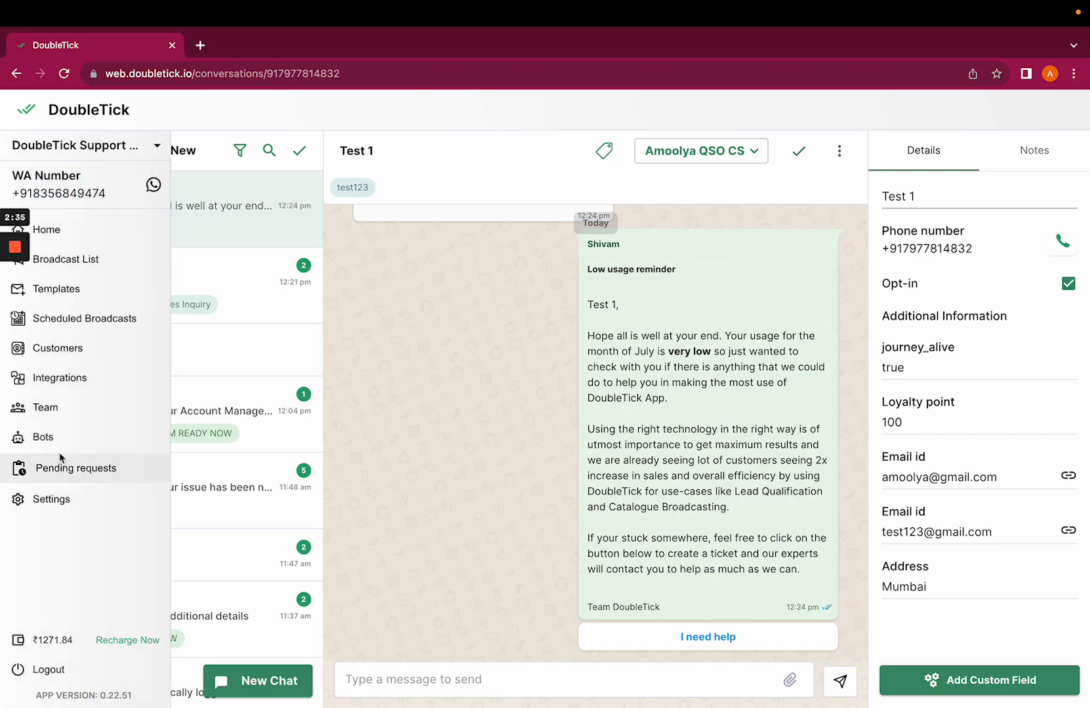
- Go to the Bots list from the side menu to reopen amoolya test
click(43, 437)
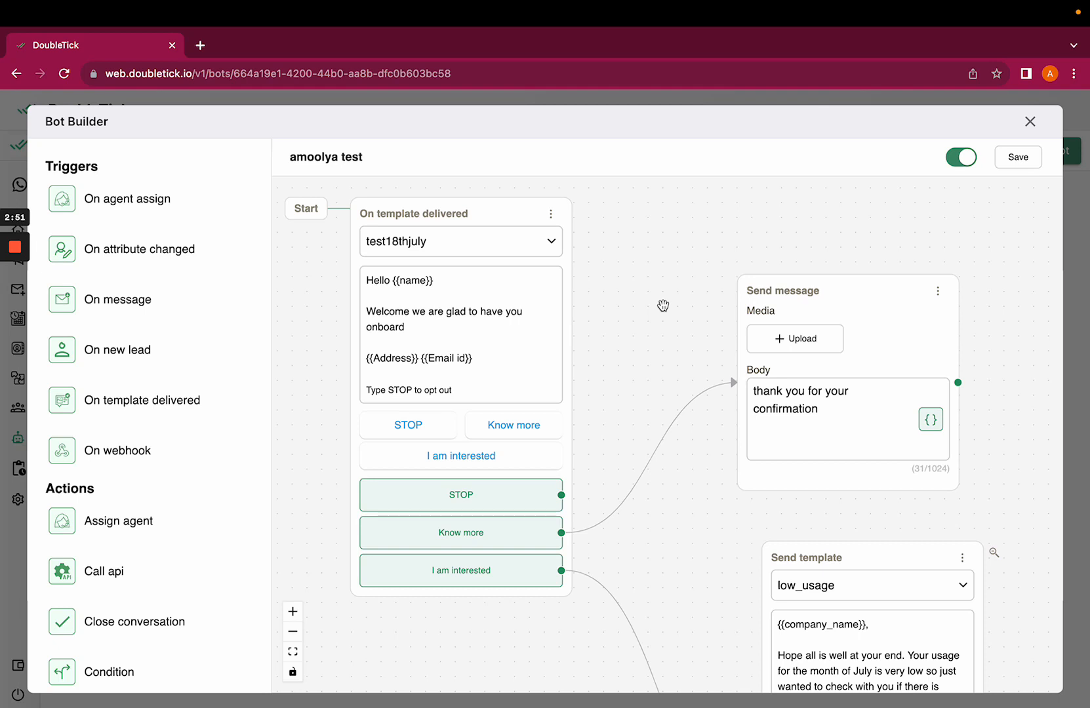
mouse_move(652, 329)
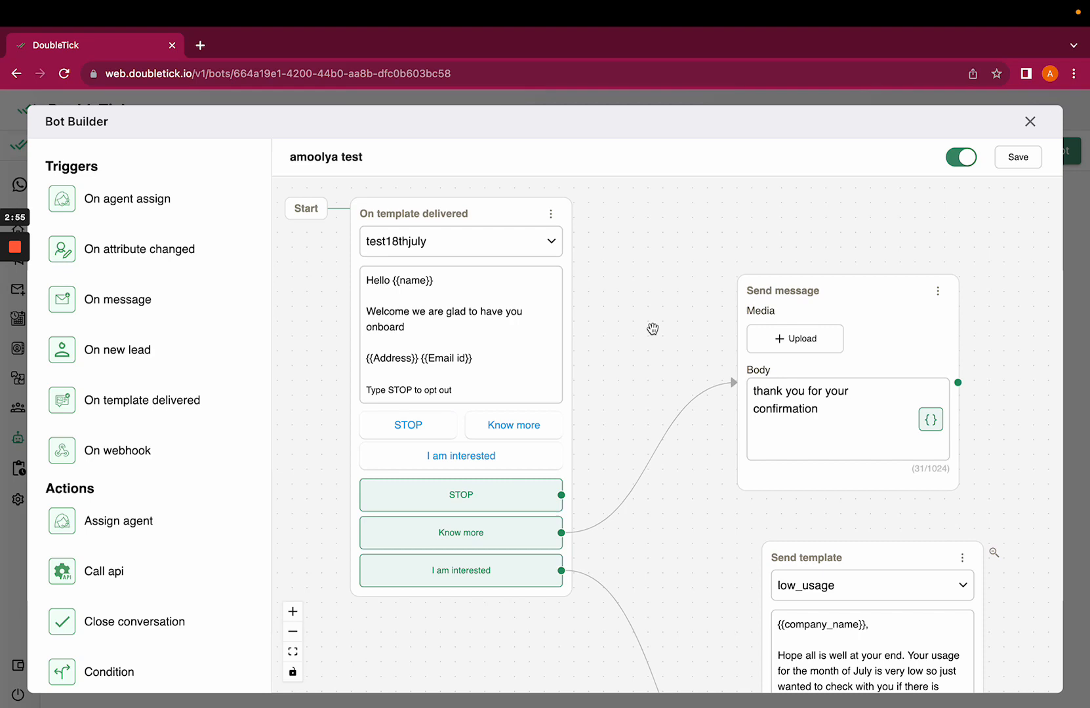